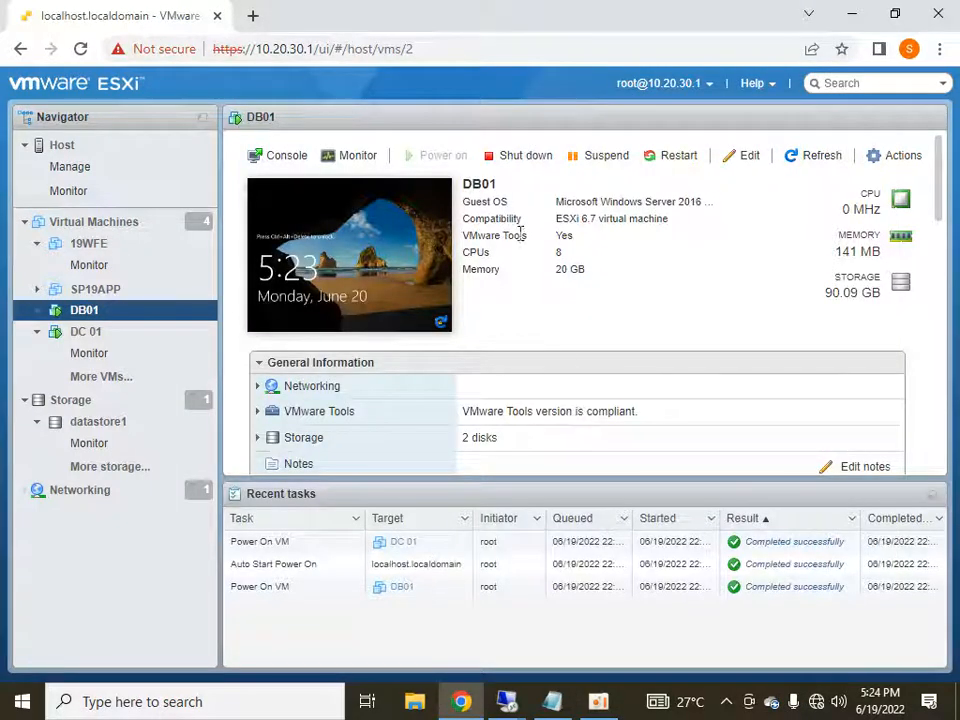
mouse_move(494, 235)
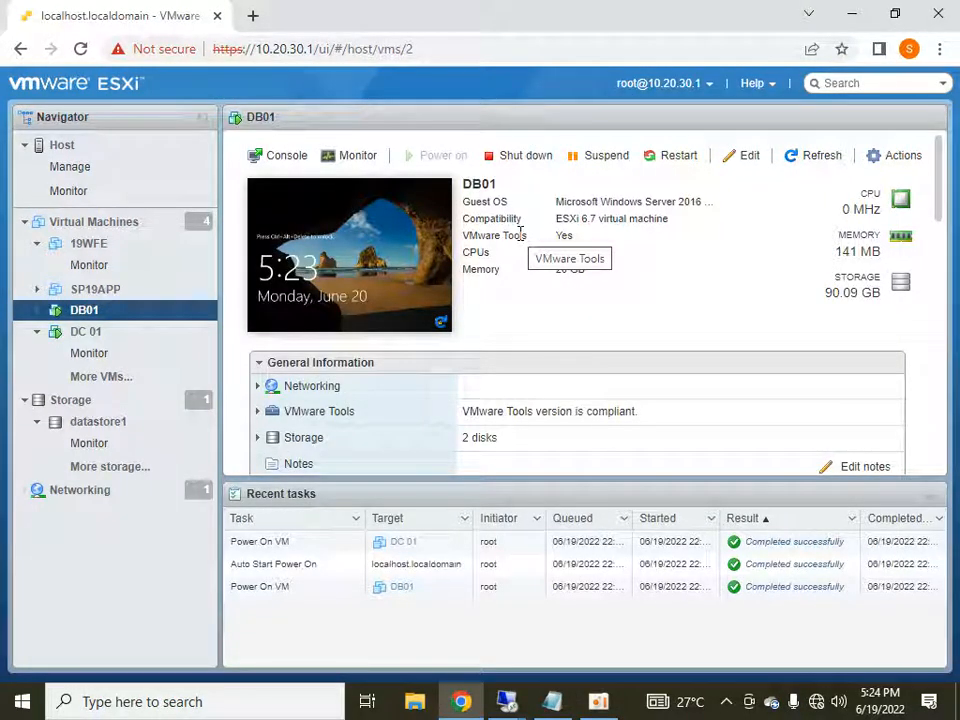
mouse_move(89, 352)
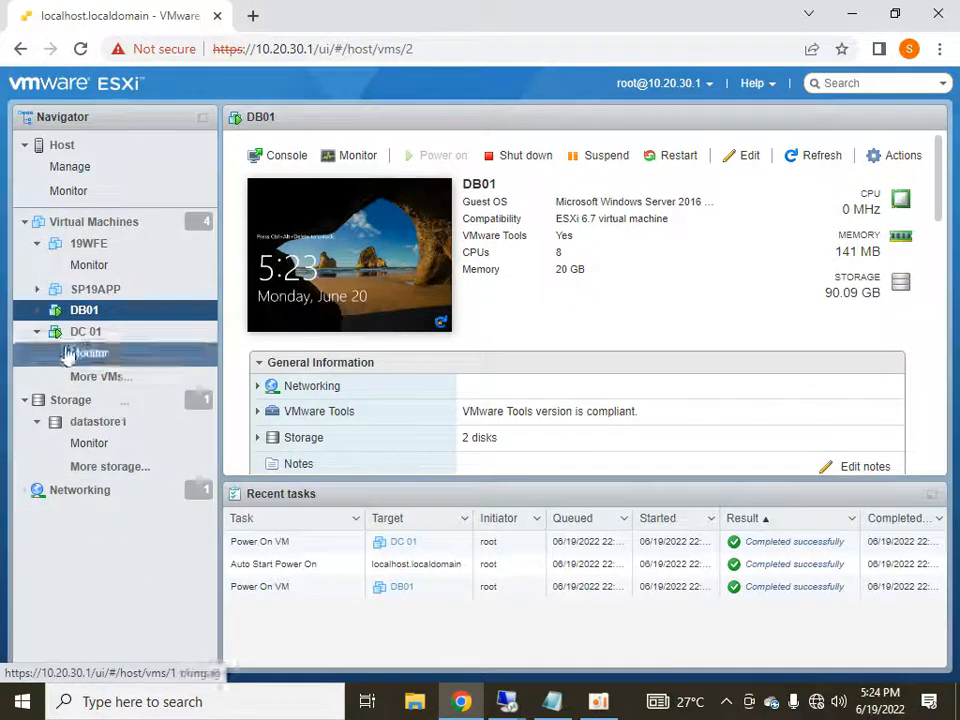
Step: Collapse the expanded VM entries in the Navigator, leaving DB01's summary displayed
left_click(37, 331)
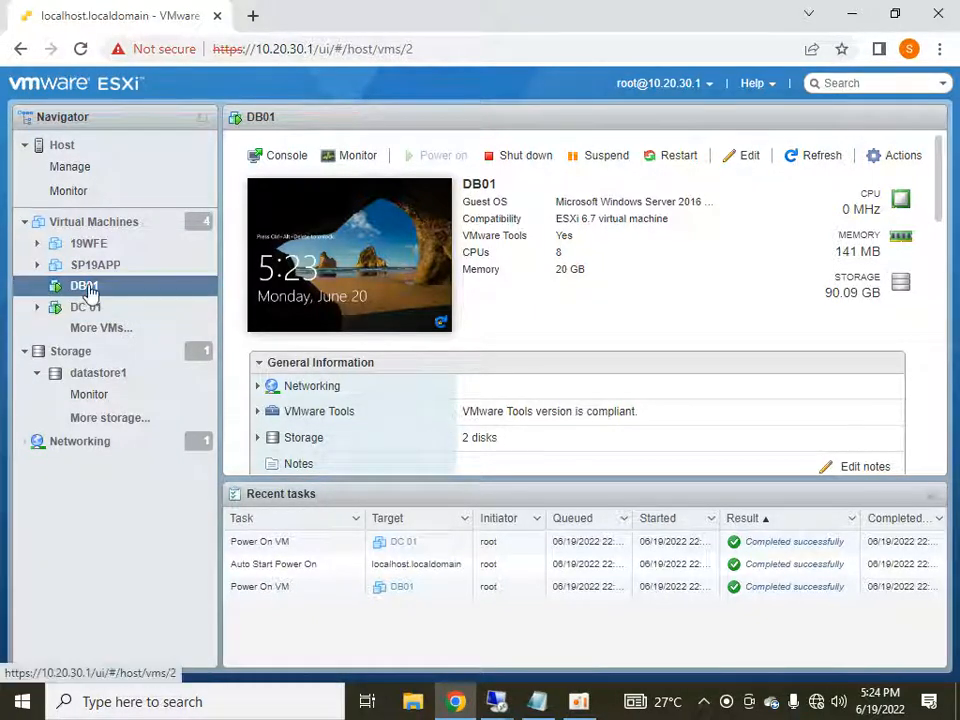
Step: Open Edit settings for DB01 from its Navigator context menu
right_click(84, 286)
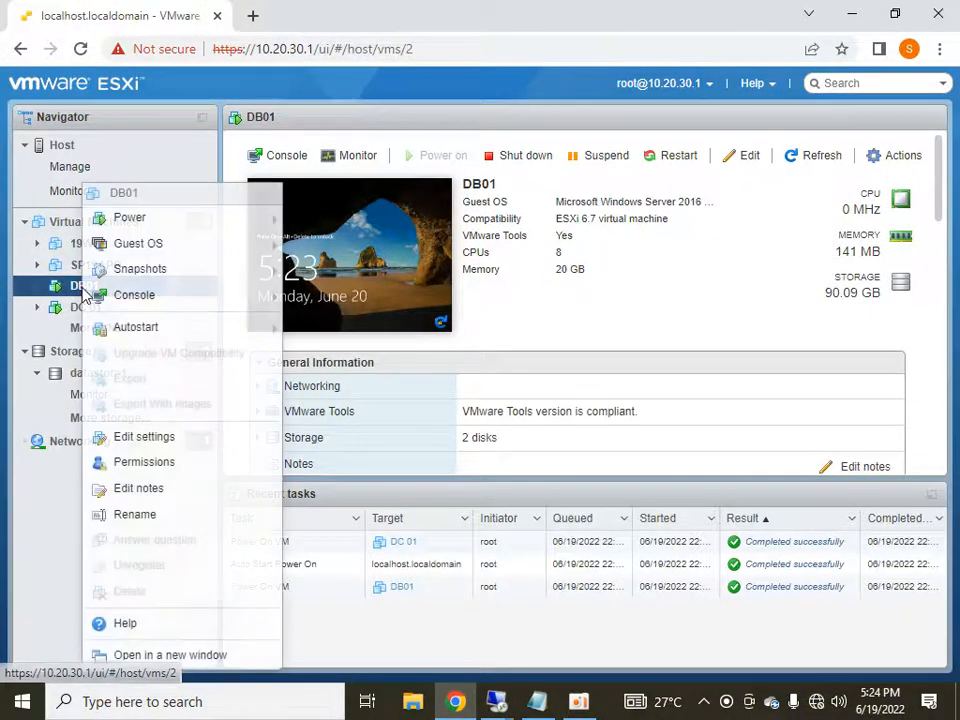
mouse_move(138, 243)
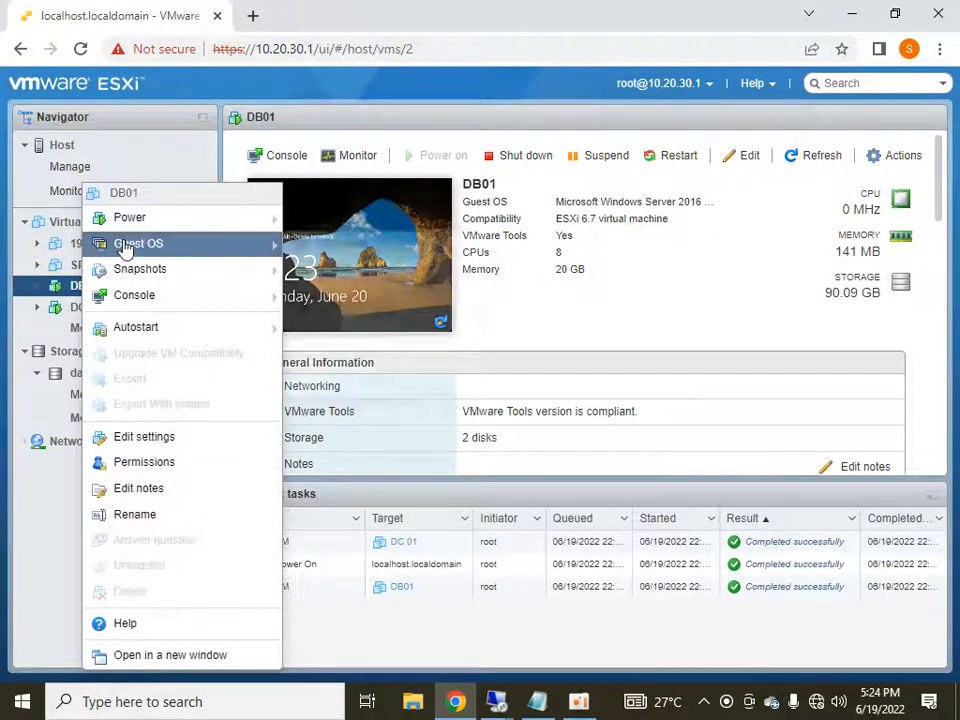
left_click(144, 436)
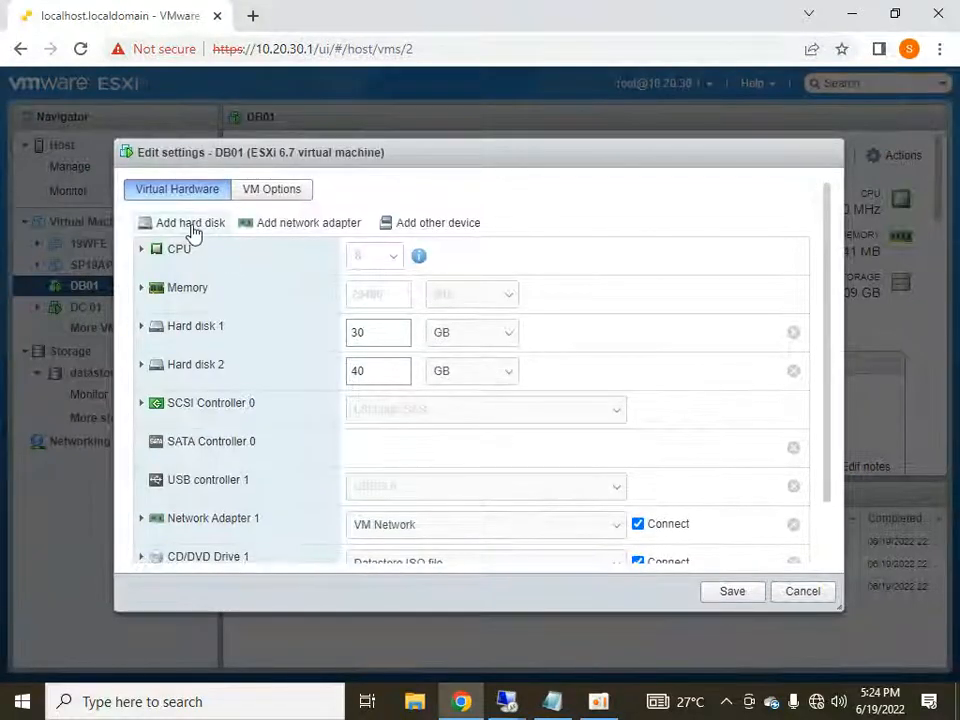
Step: Add a new standard hard disk sized 10 GB to DB01 and save
left_click(189, 222)
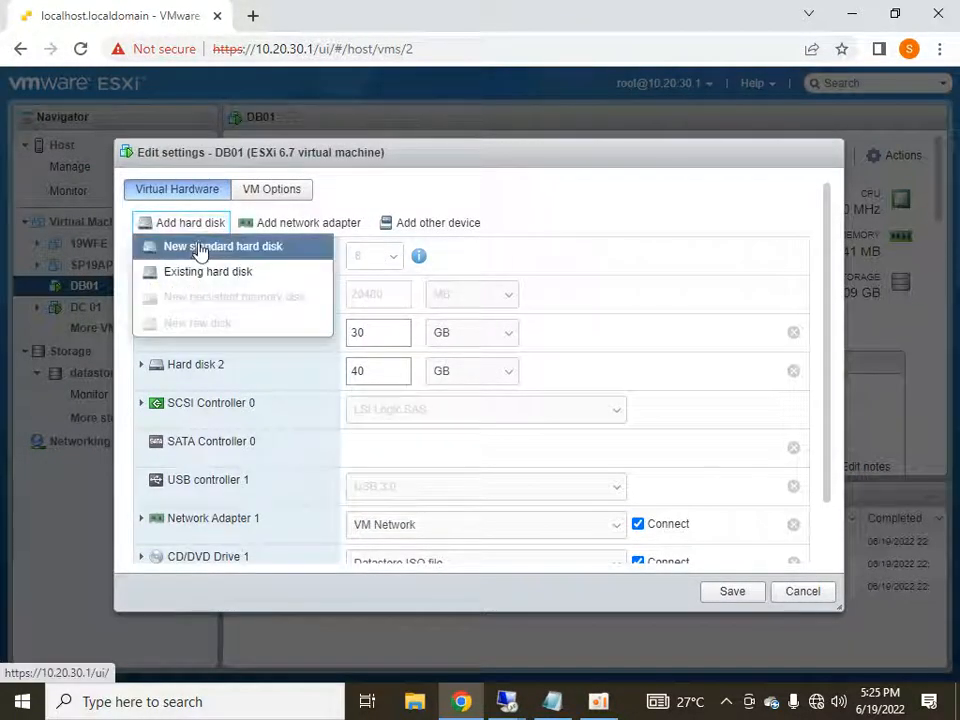
left_click(222, 246)
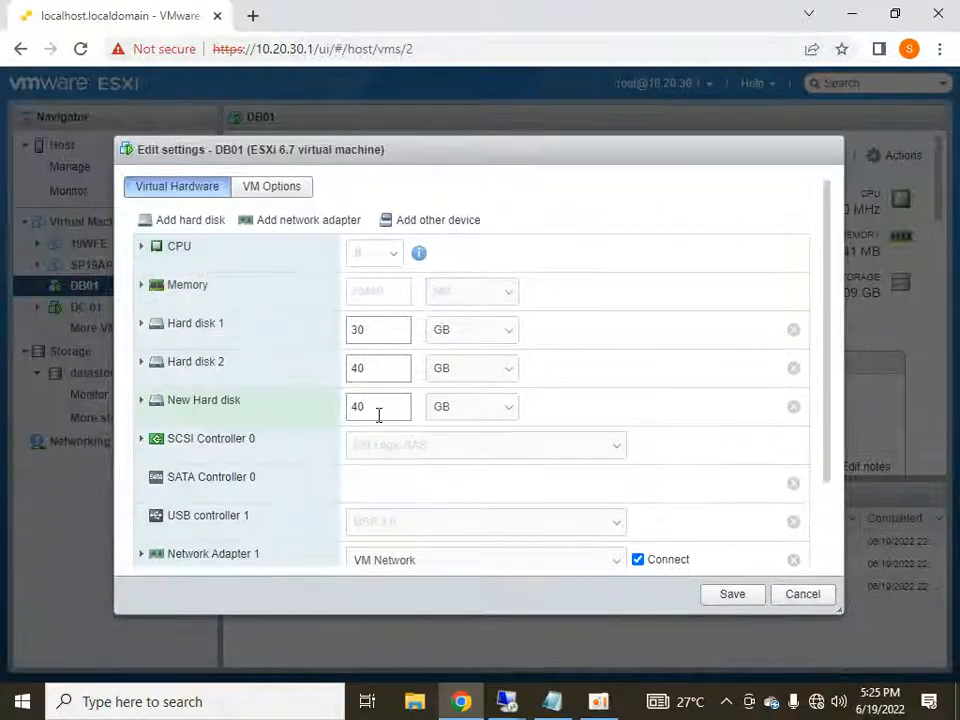
triple_click(378, 406)
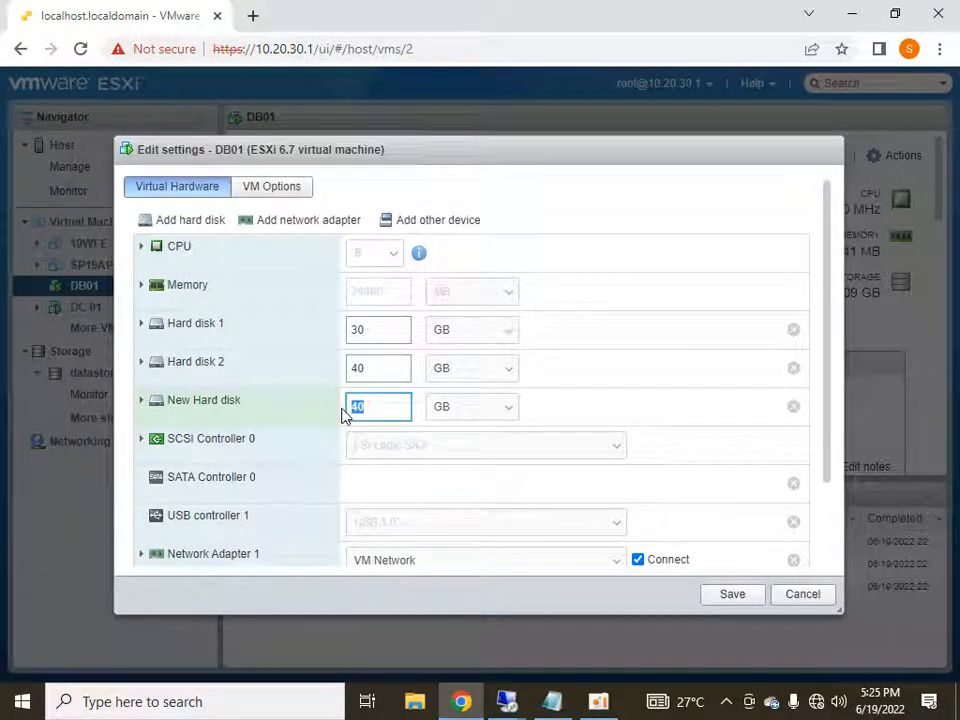
type("10")
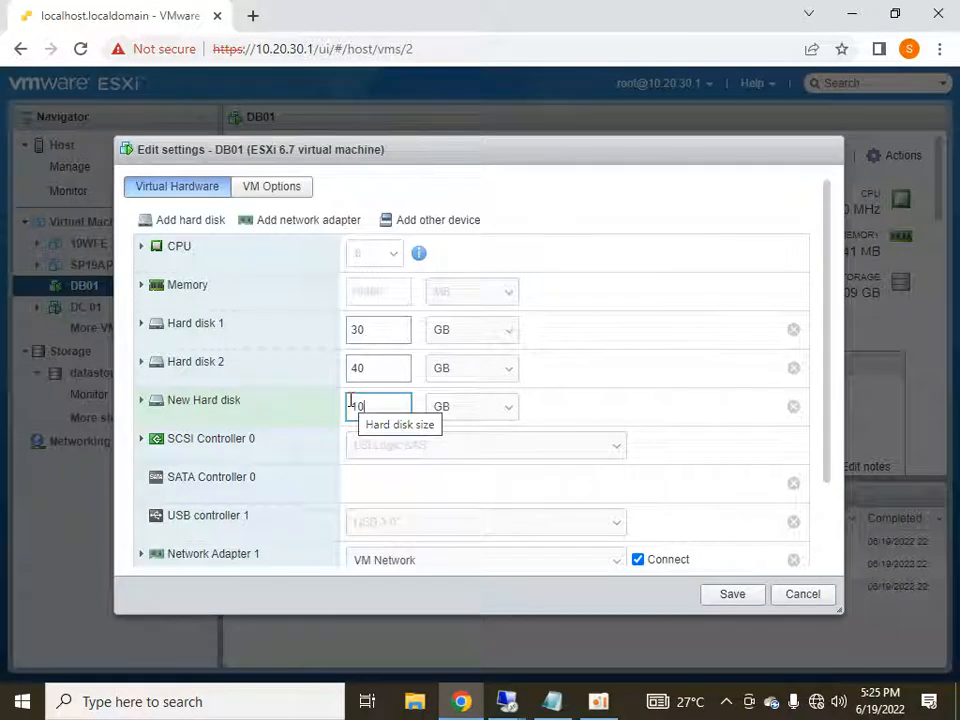
type("10")
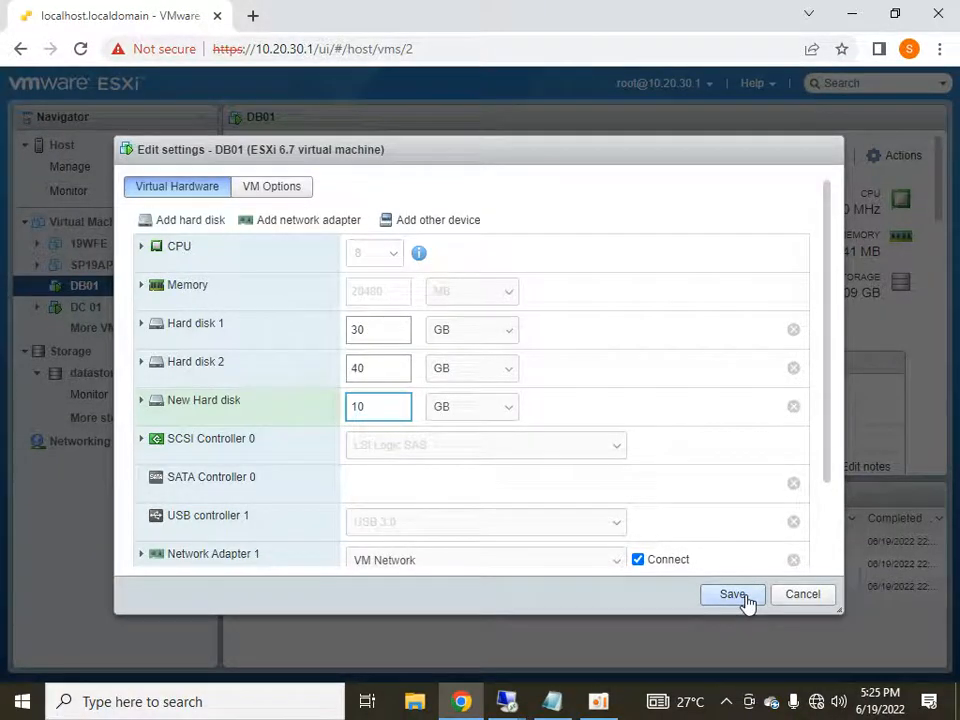
left_click(732, 594)
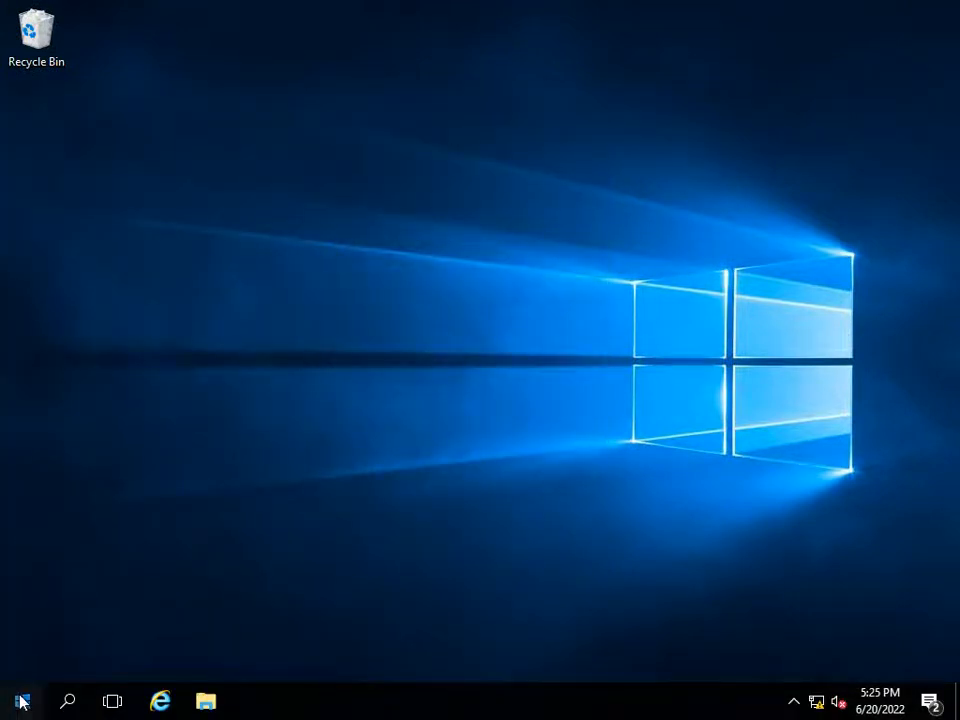
Step: Search Start for Server Manager to reach Computer Management
type("sevrre")
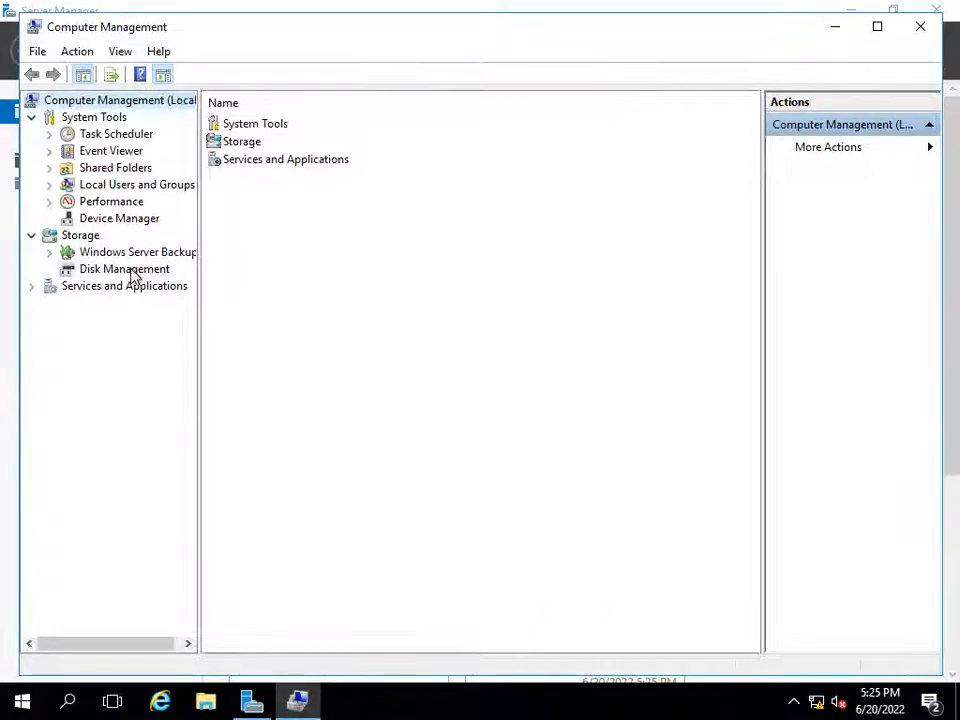
Step: Initialize Disk 2 as GPT in Disk Management and open its unallocated space's menu
left_click(124, 268)
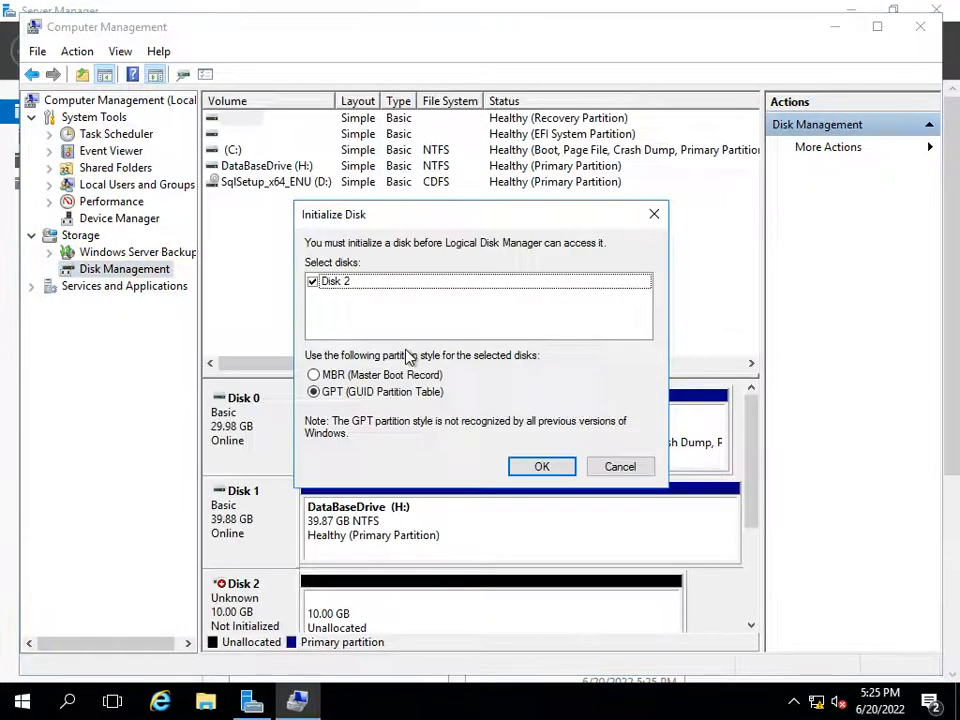
left_click(541, 466)
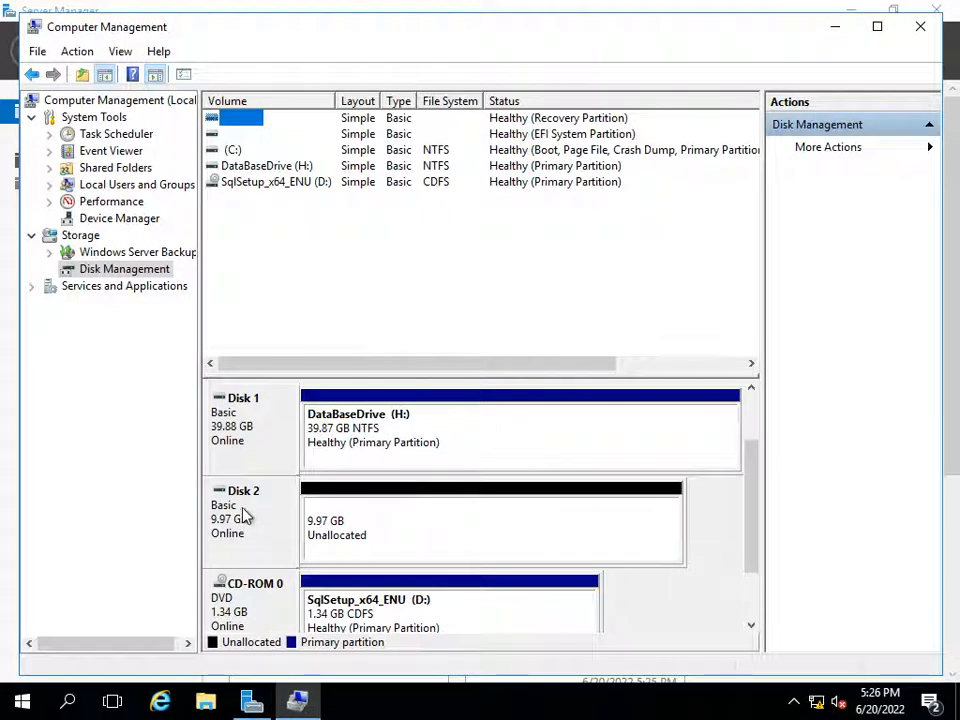
right_click(240, 505)
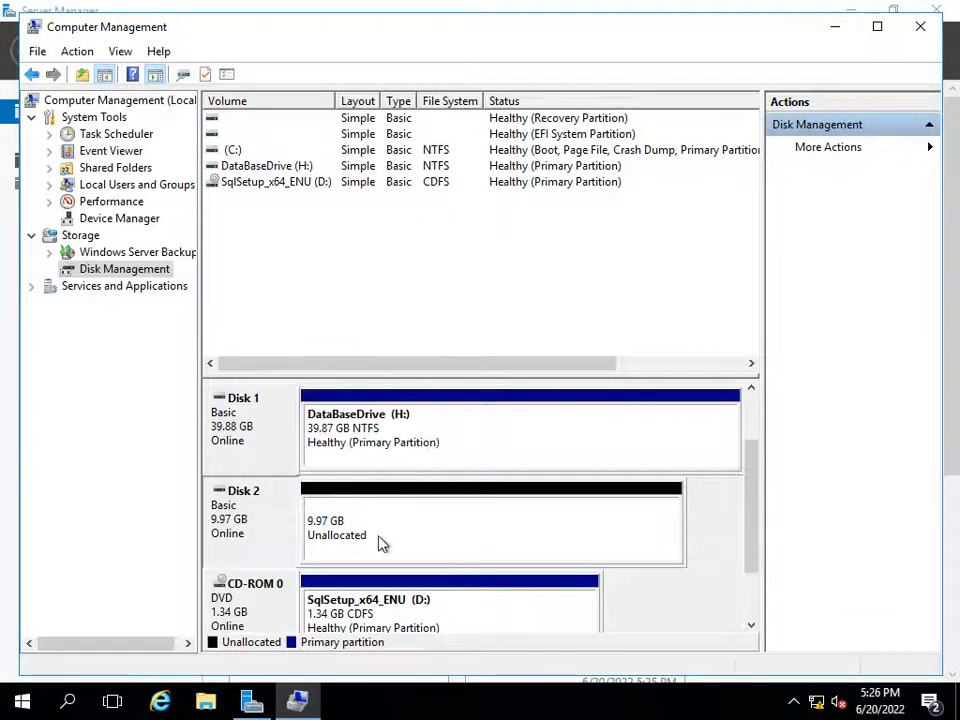
right_click(380, 543)
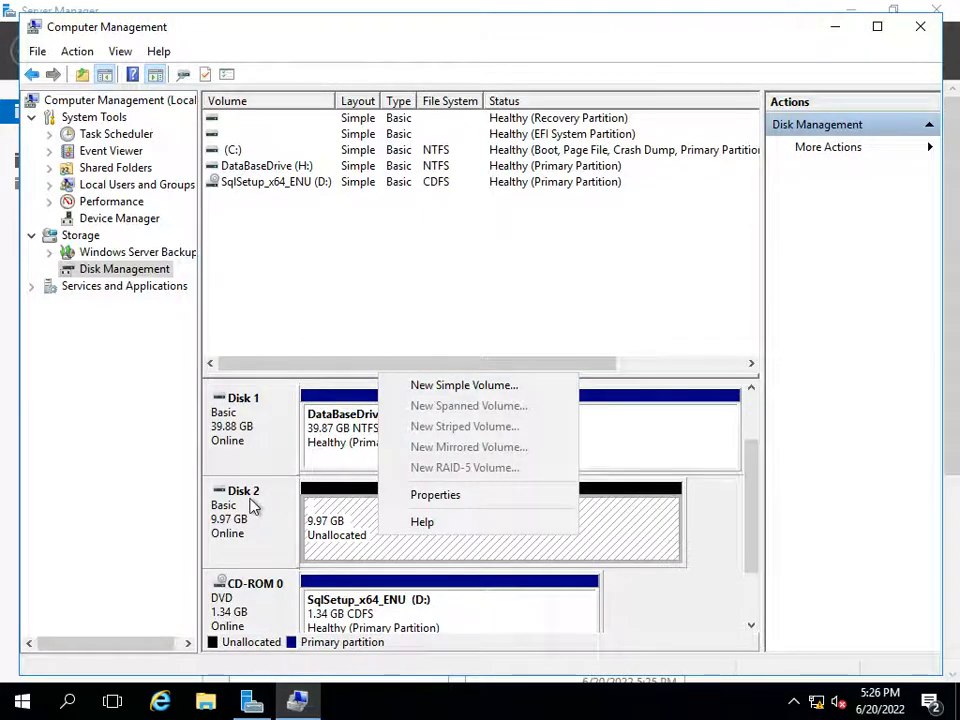
Step: Create a full-size NTFS simple volume on Disk 2, letter E, labelled SQLSetupDrive
left_click(463, 384)
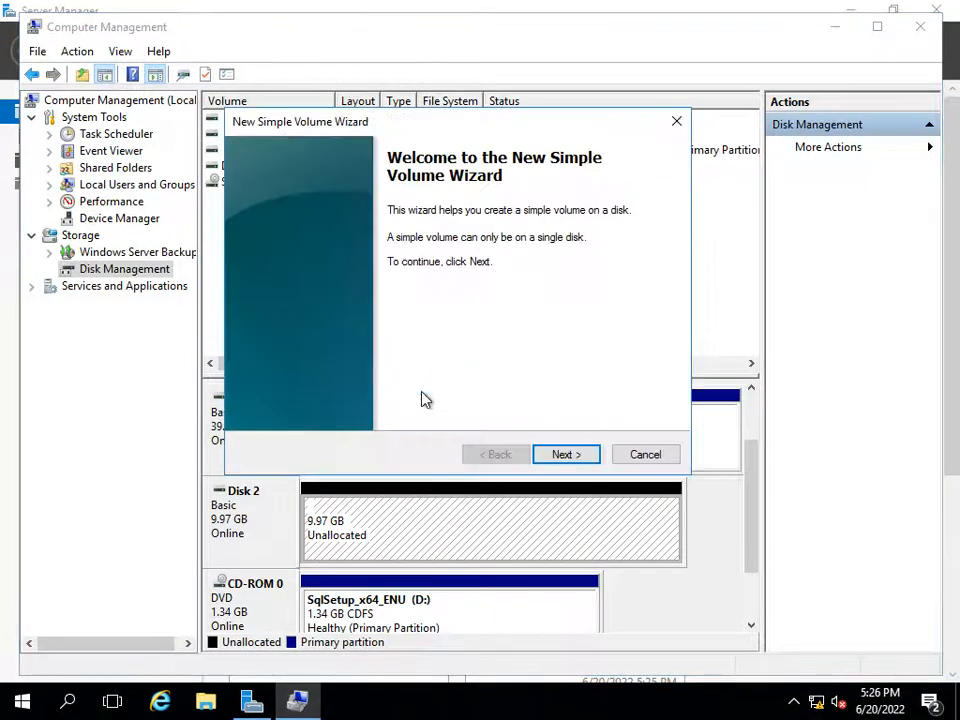
left_click(566, 454)
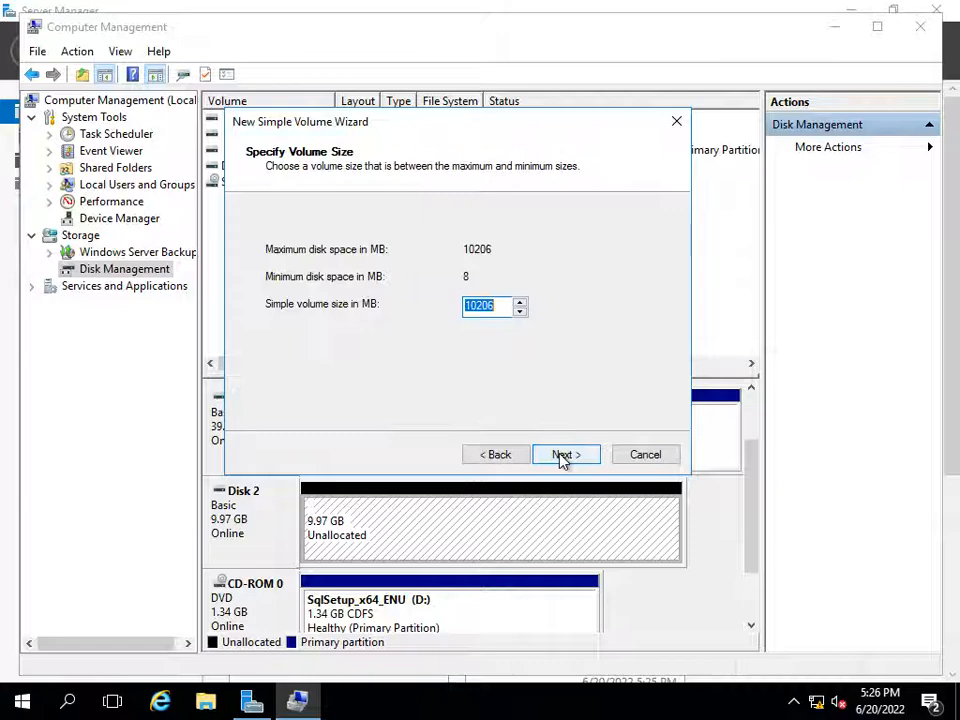
left_click(566, 454)
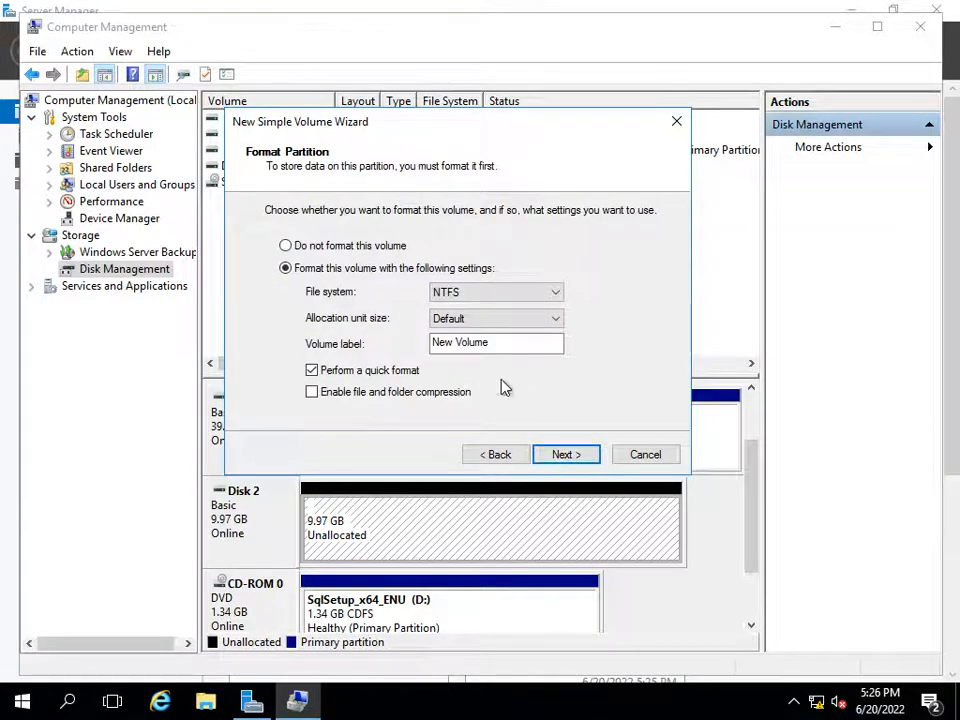
left_click(566, 454)
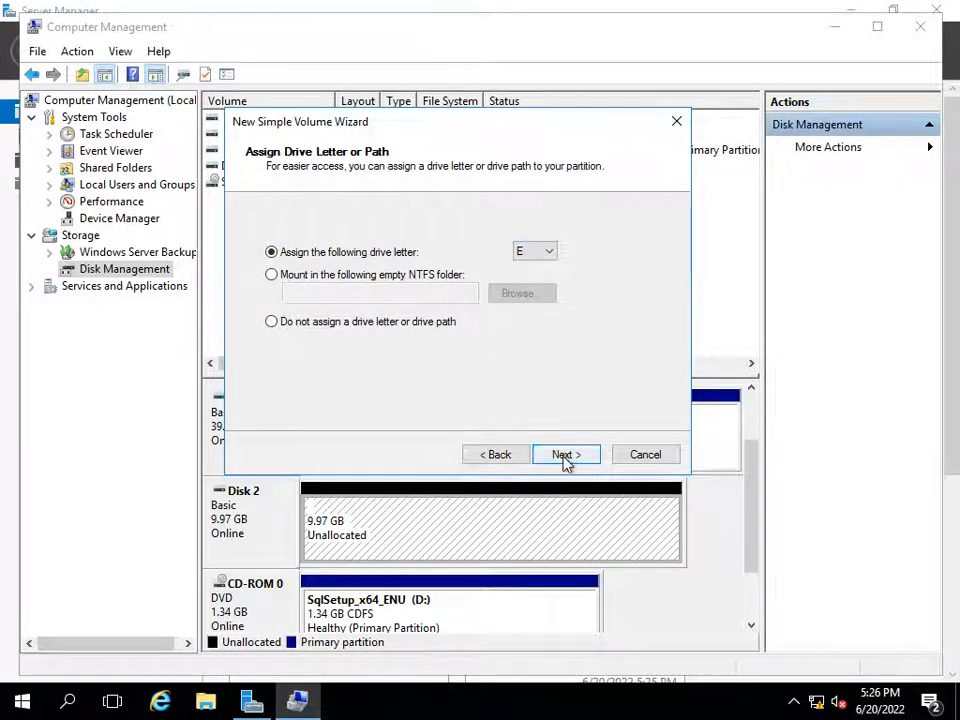
left_click(566, 454)
type("SQLSetup")
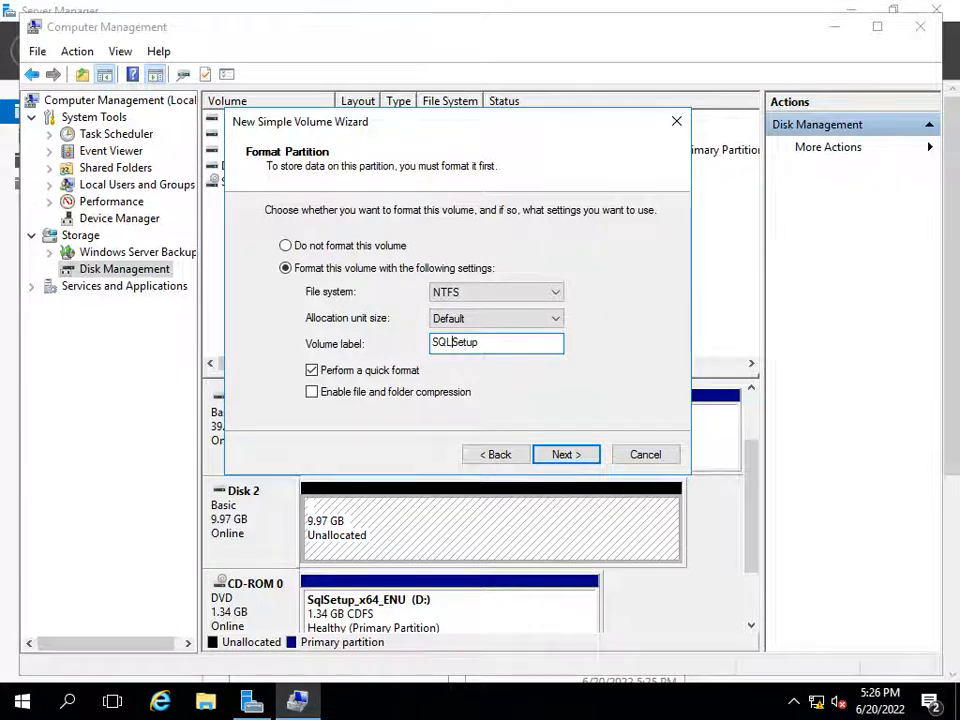
type("Drive")
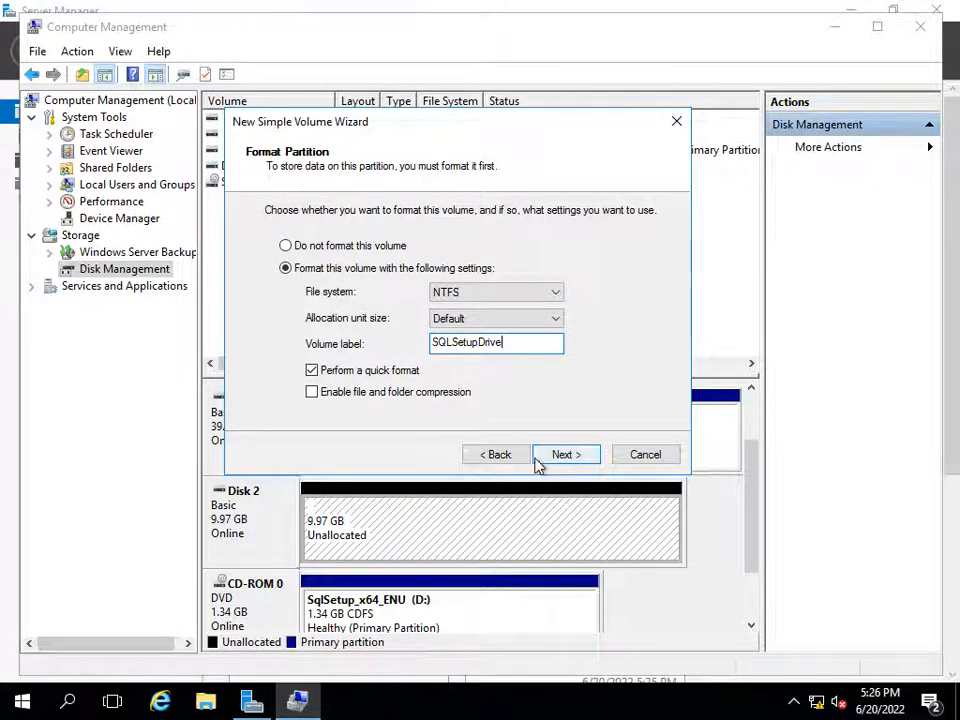
left_click(565, 454)
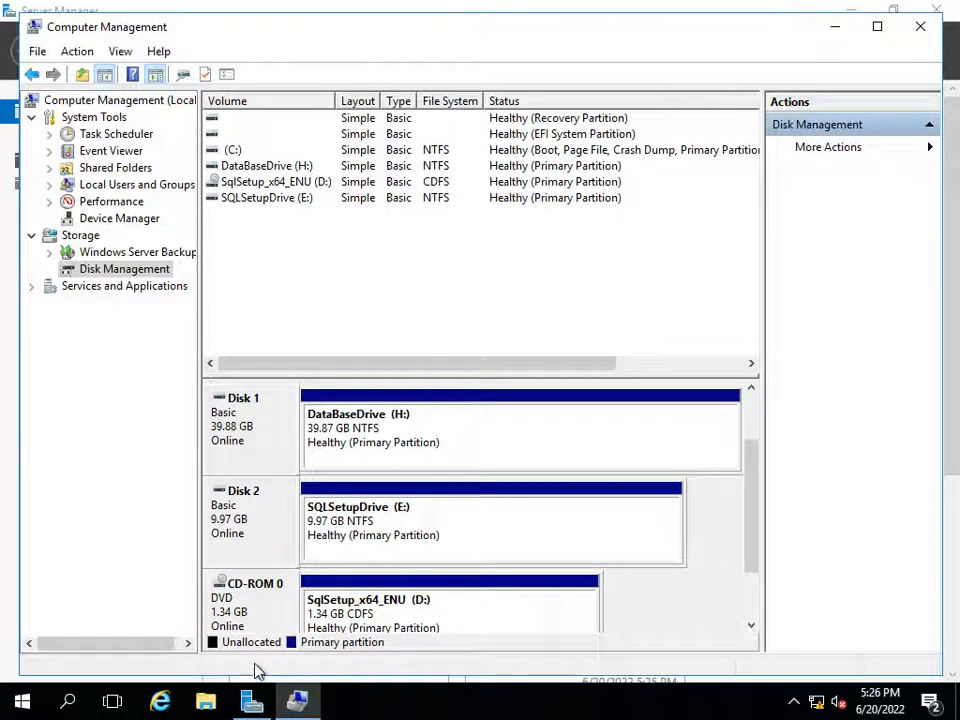
Step: Open SQLSetupDrive (E:) from This PC in File Explorer and confirm it's empty
left_click(205, 700)
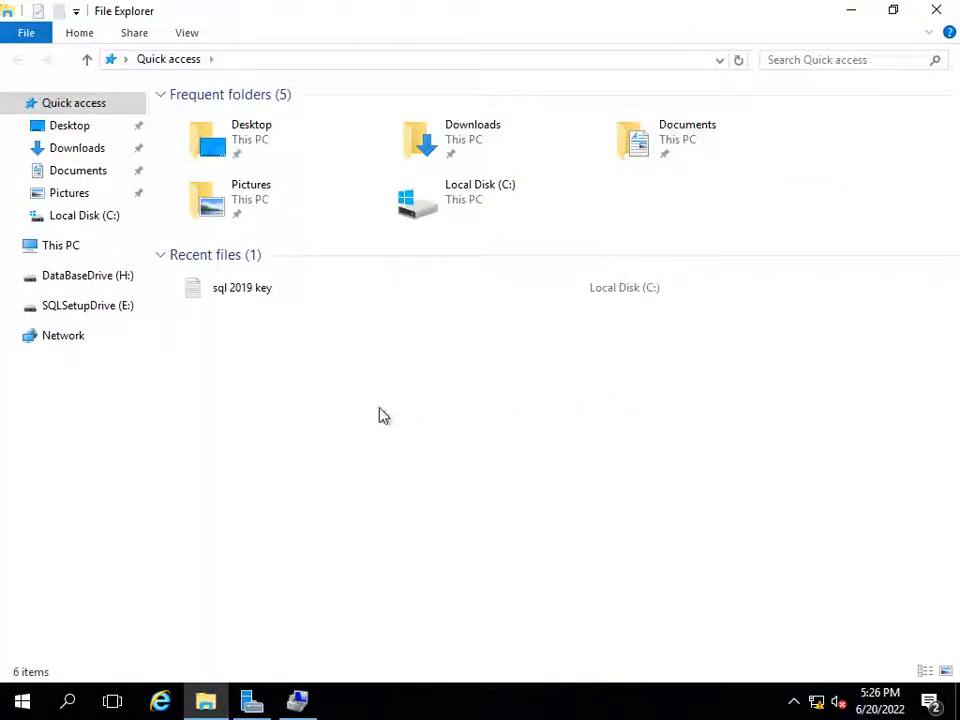
left_click(60, 245)
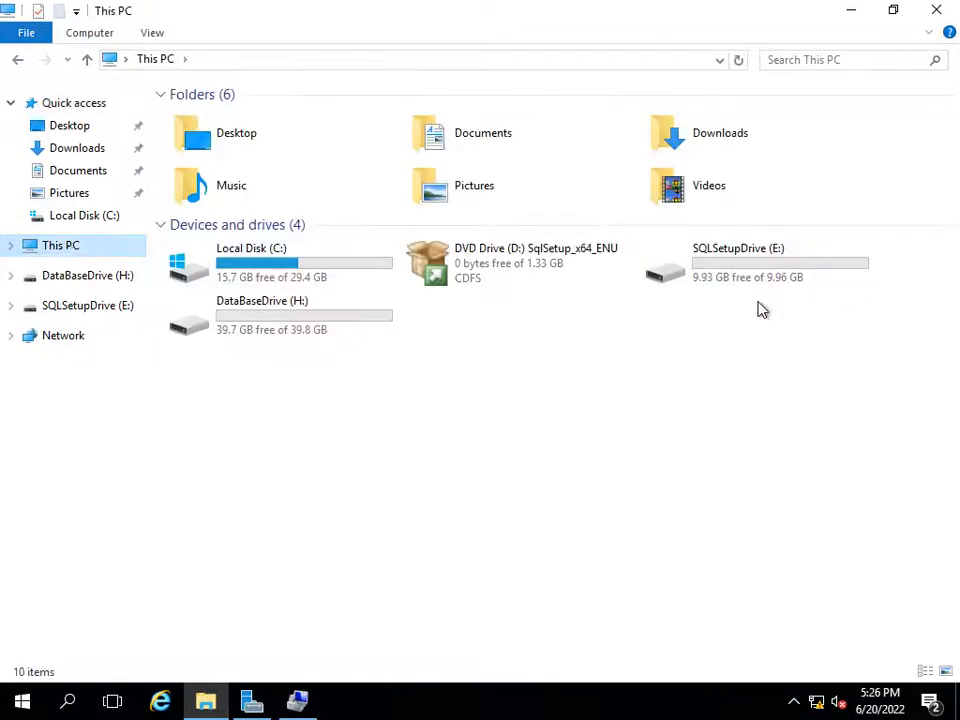
left_click(755, 263)
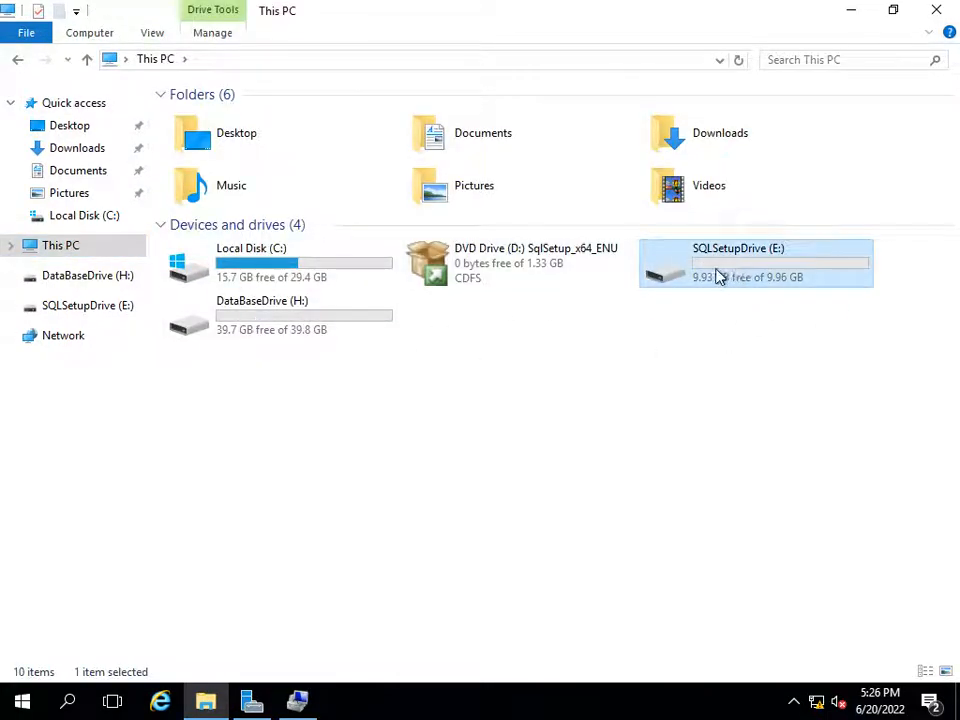
double_click(738, 263)
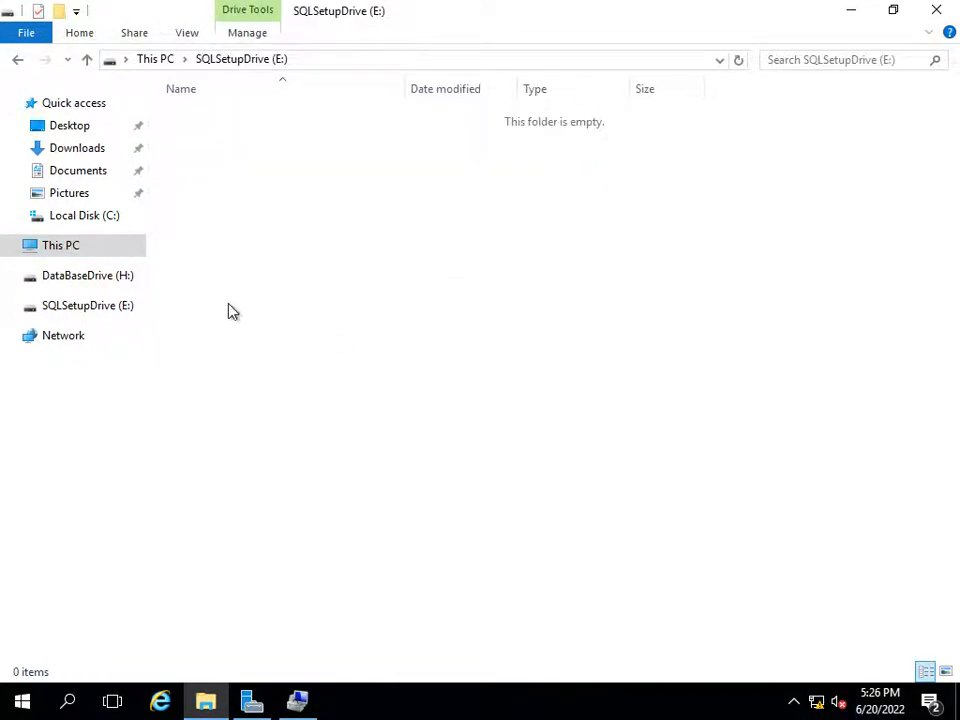